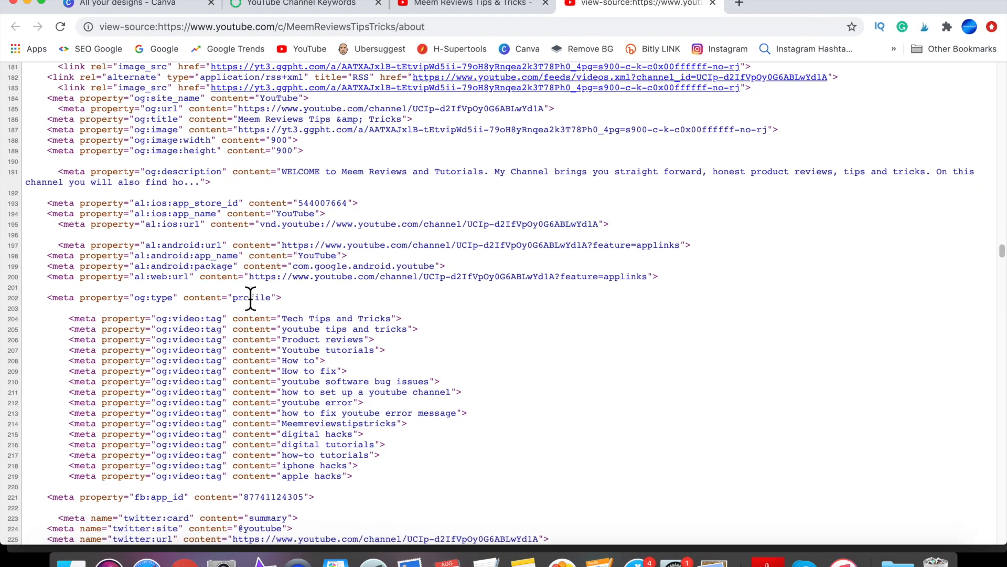
Step: Search YouTube for 'lifestyl' and scroll through the search results
scroll("down", 3)
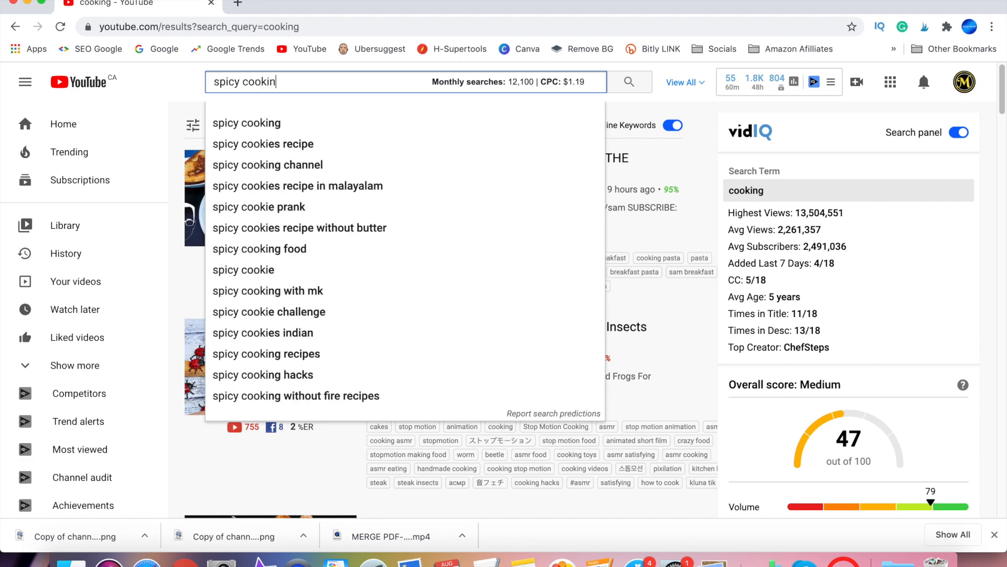
type("lifestyl")
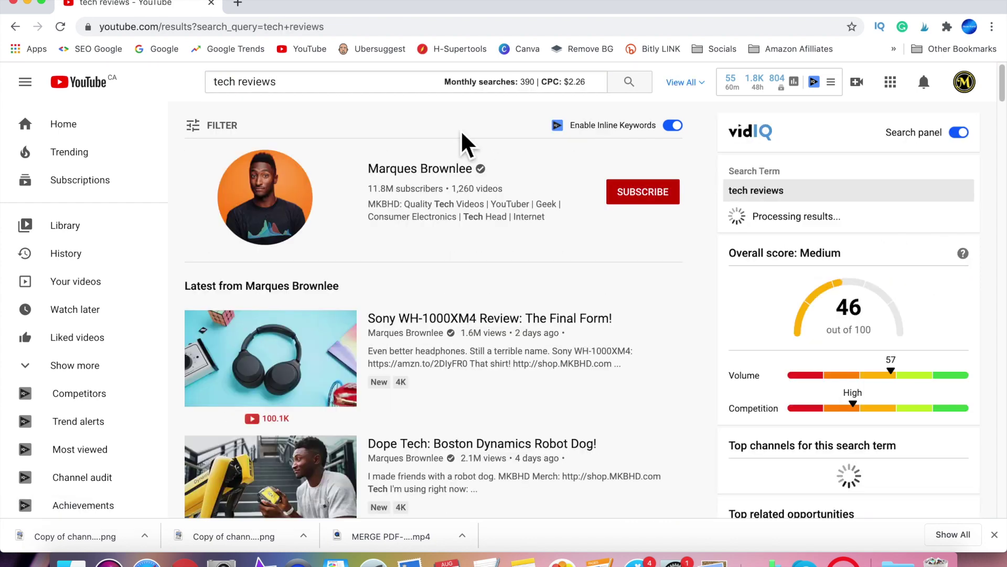
scroll("down", 3)
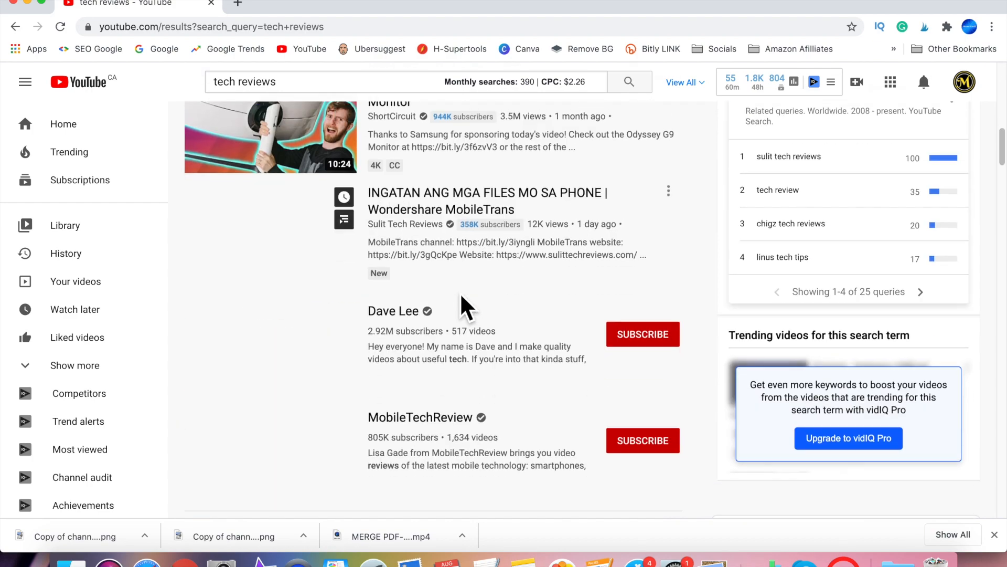
scroll("down", 3)
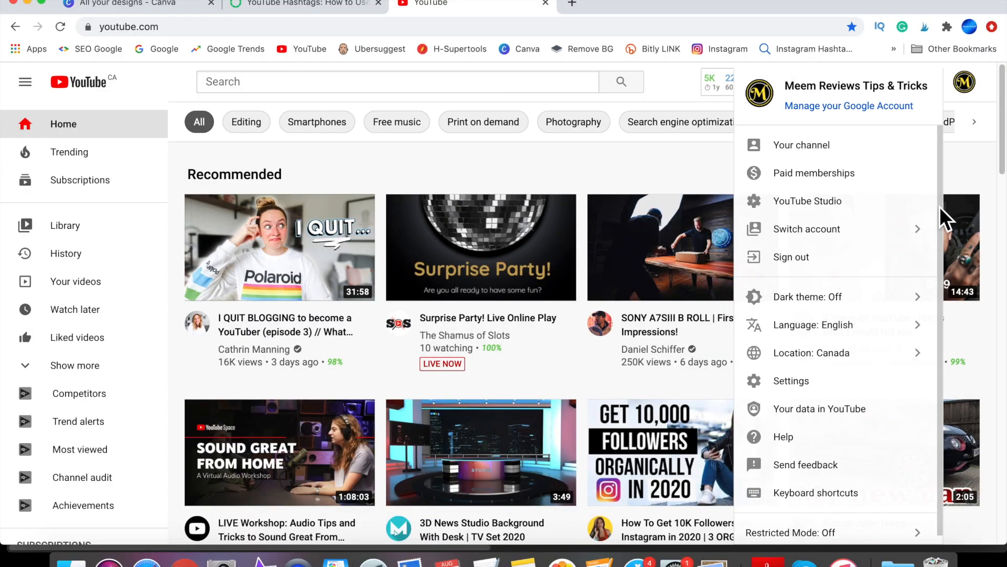
Step: Review the channel keywords under Studio Settings > Channel > Basic info, then close settings
left_click(807, 201)
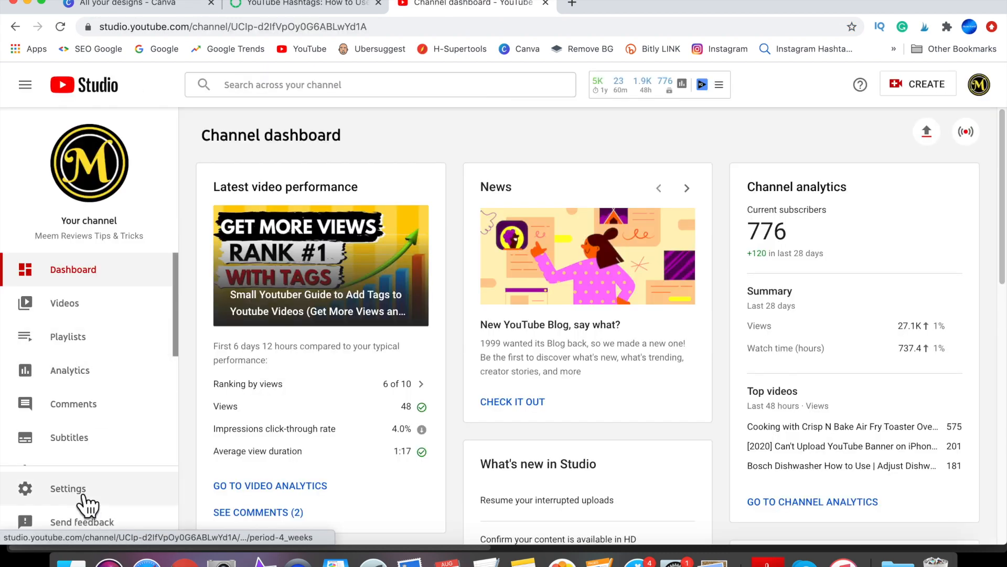
left_click(68, 488)
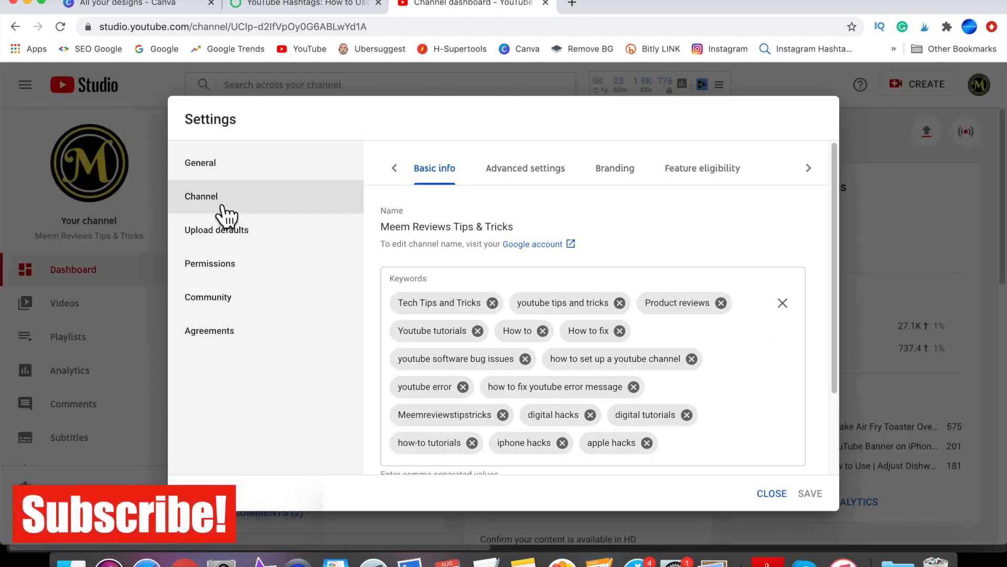
mouse_move(440, 350)
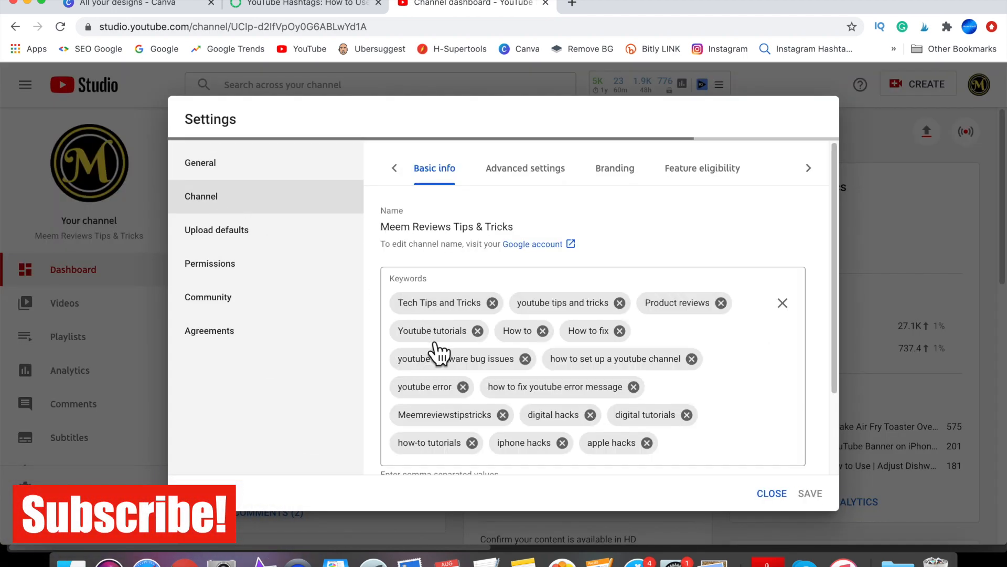
scroll("down", 3)
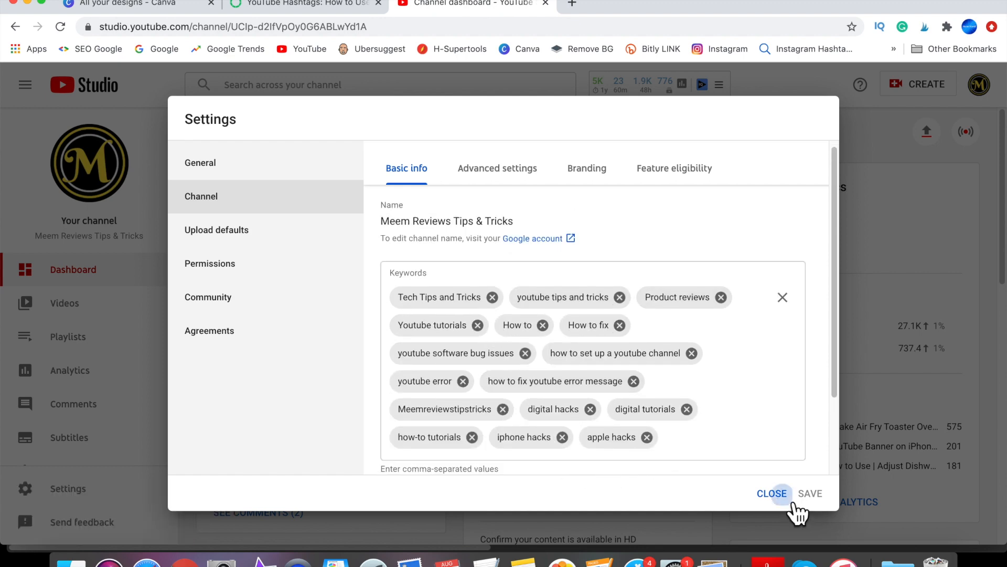
left_click(772, 493)
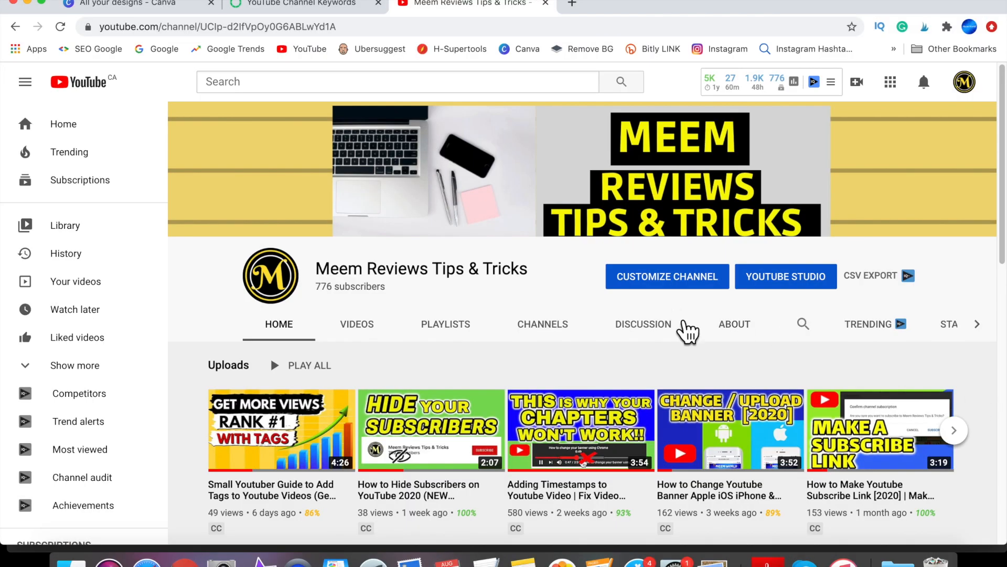
Step: View the page source of the channel's About page
left_click(734, 325)
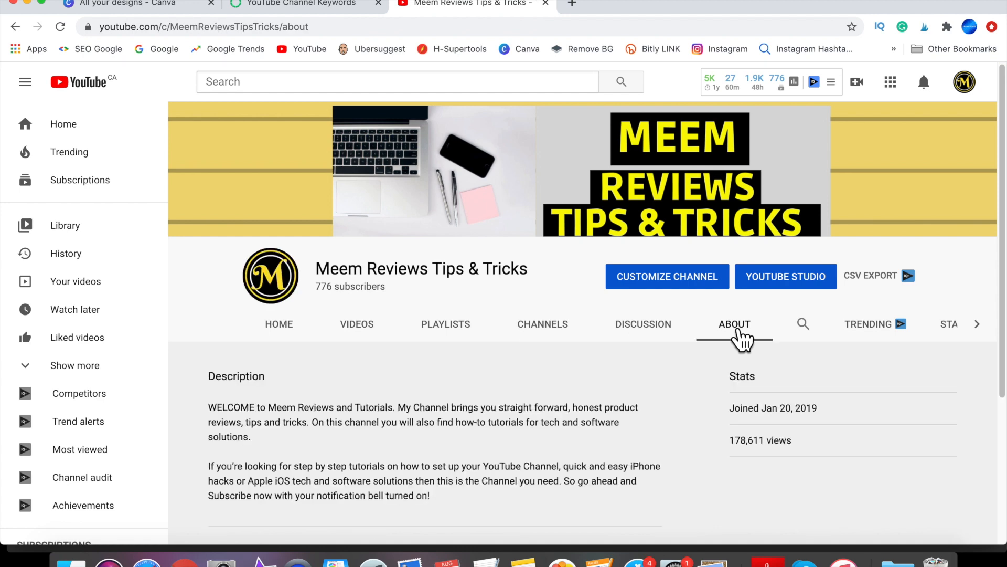
scroll("down", 3)
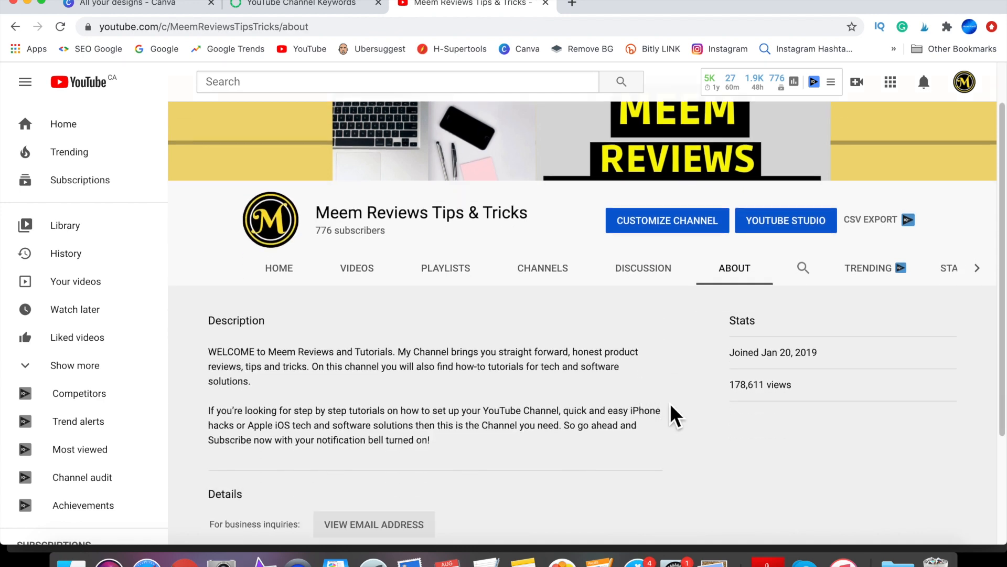
right_click(678, 418)
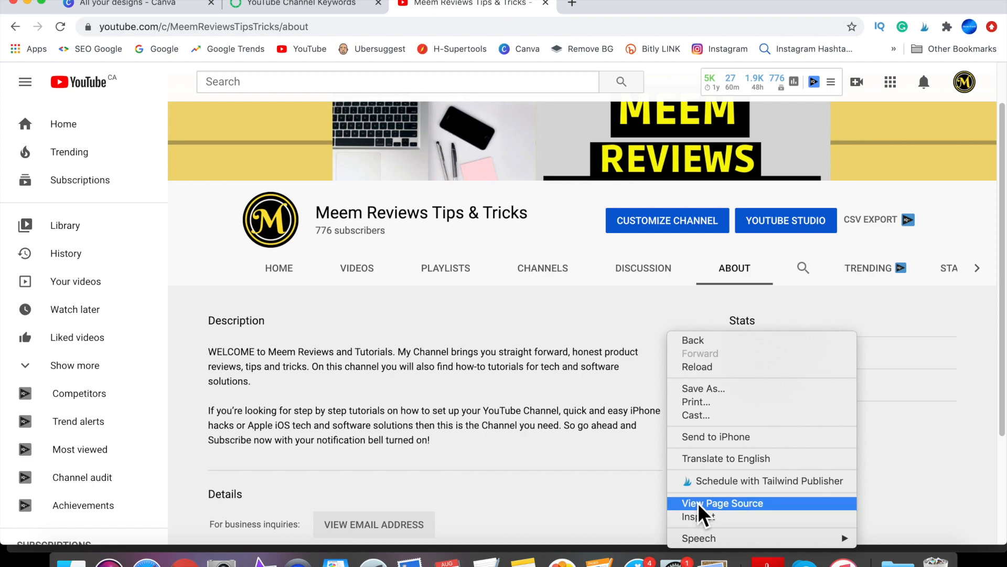
left_click(722, 503)
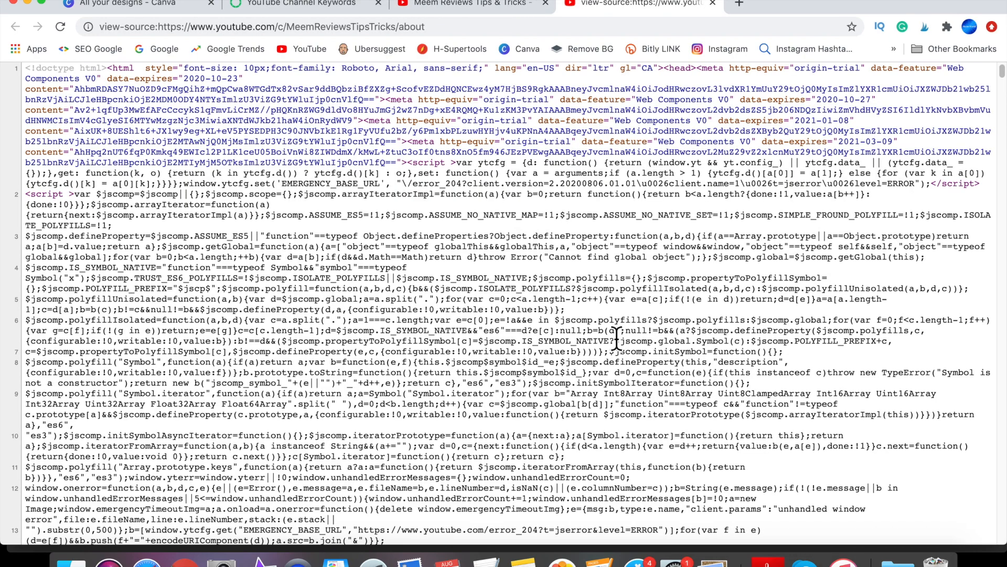
Step: Highlight the keywords meta entry and the og:video:tag lines in the source
scroll("down", 3)
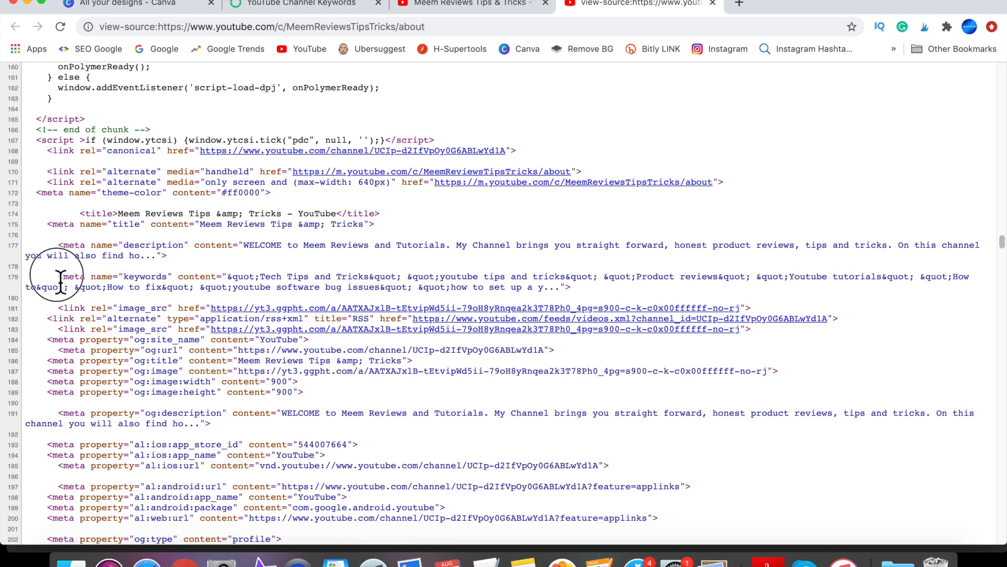
double_click(144, 277)
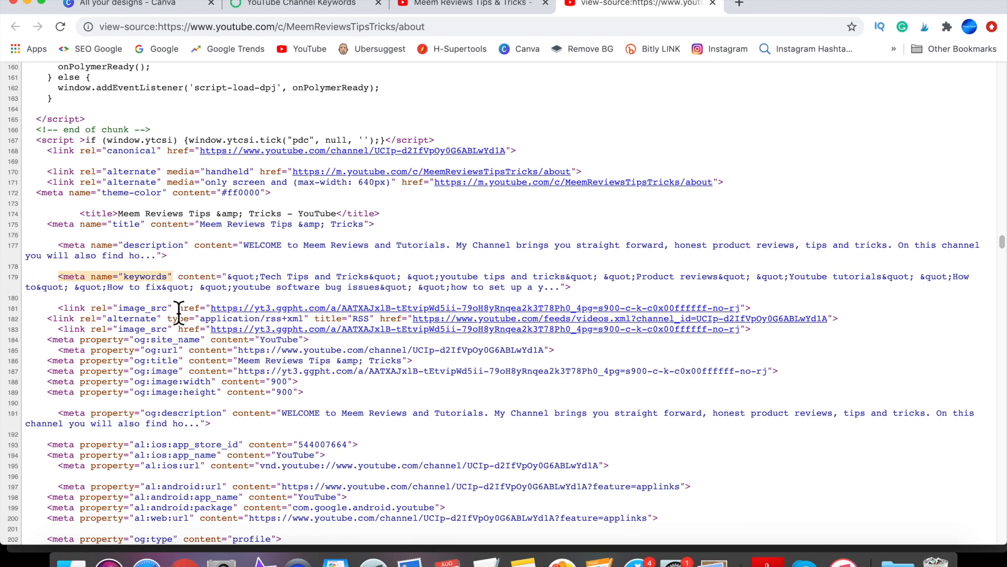
mouse_move(574, 299)
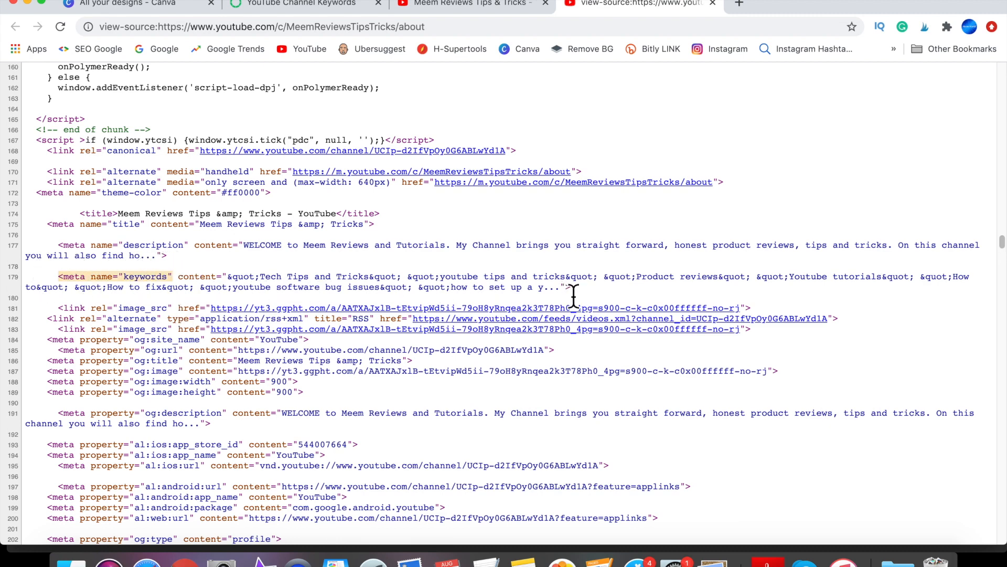
scroll("down", 3)
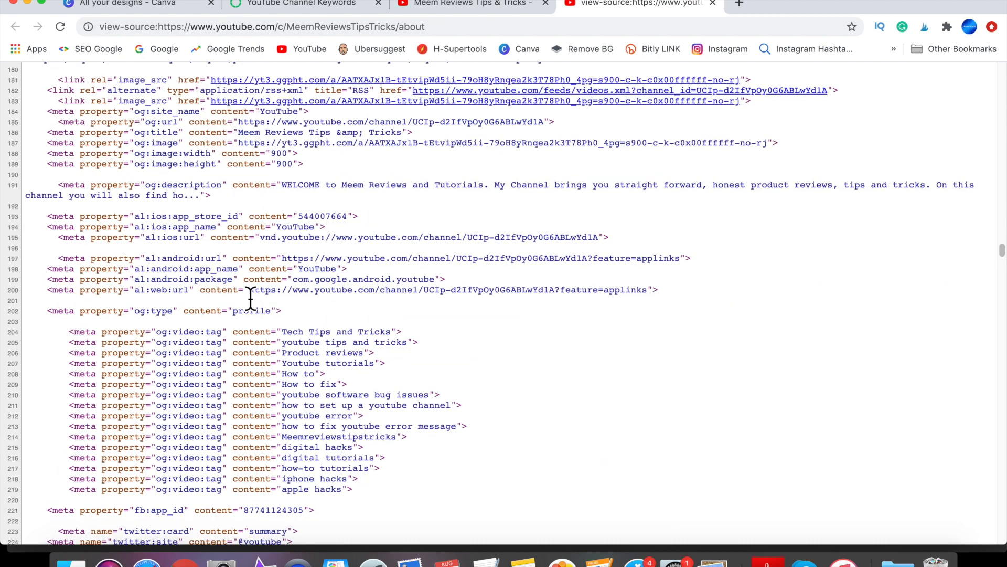
left_click_drag(250, 310, 353, 469)
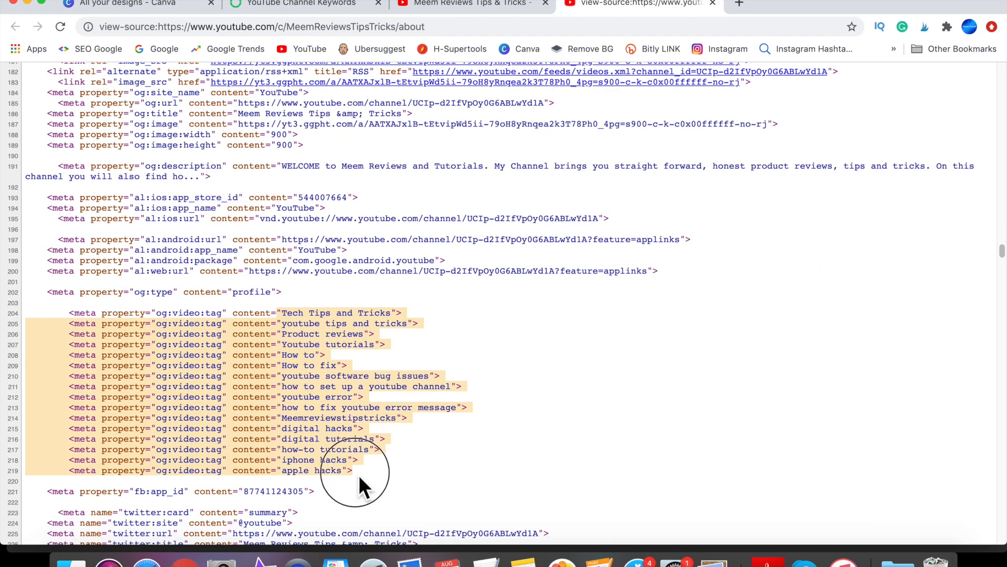
left_click(646, 4)
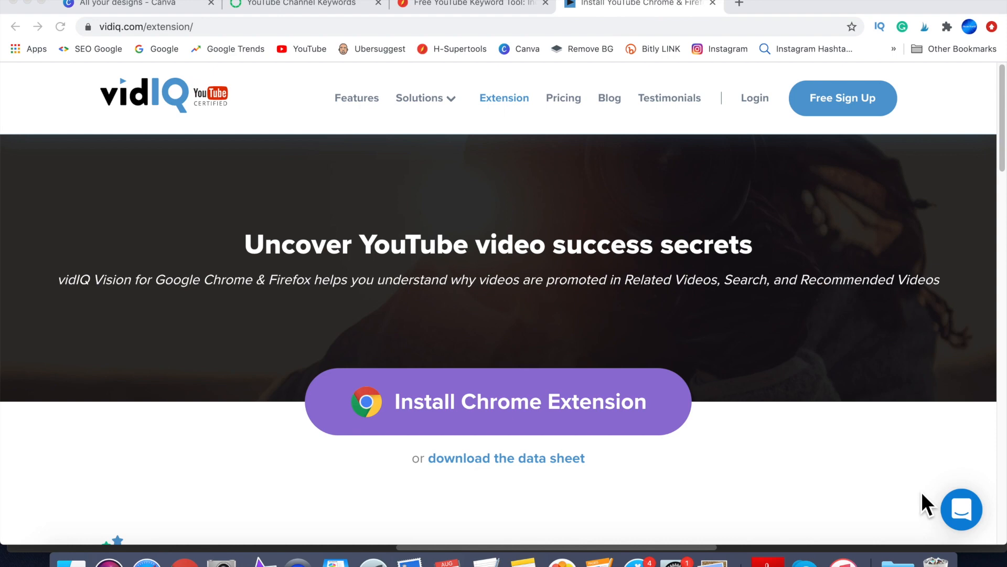
mouse_move(146, 160)
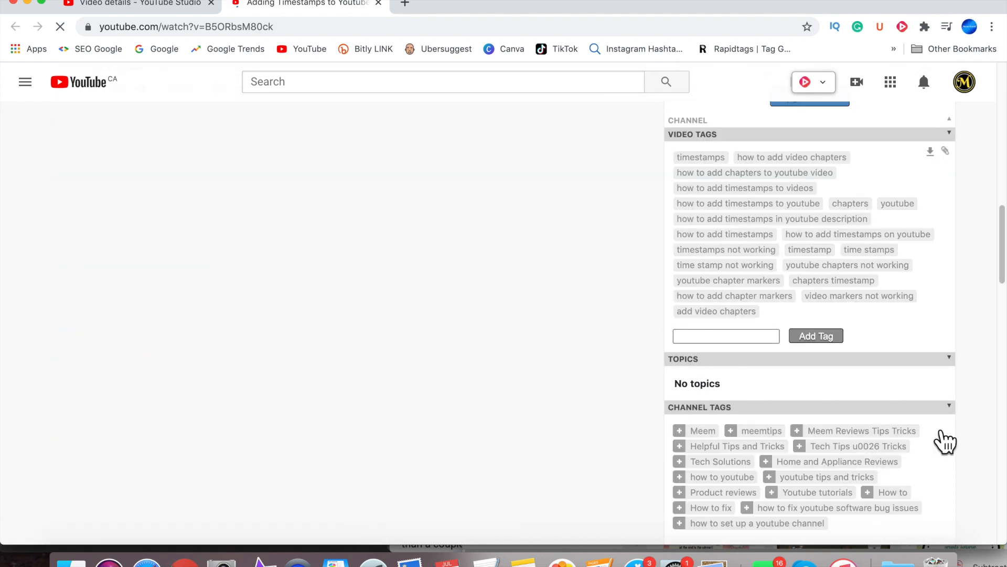
Step: Expand vidIQ's Channel Tags with Show More to reveal five more tags
scroll("down", 3)
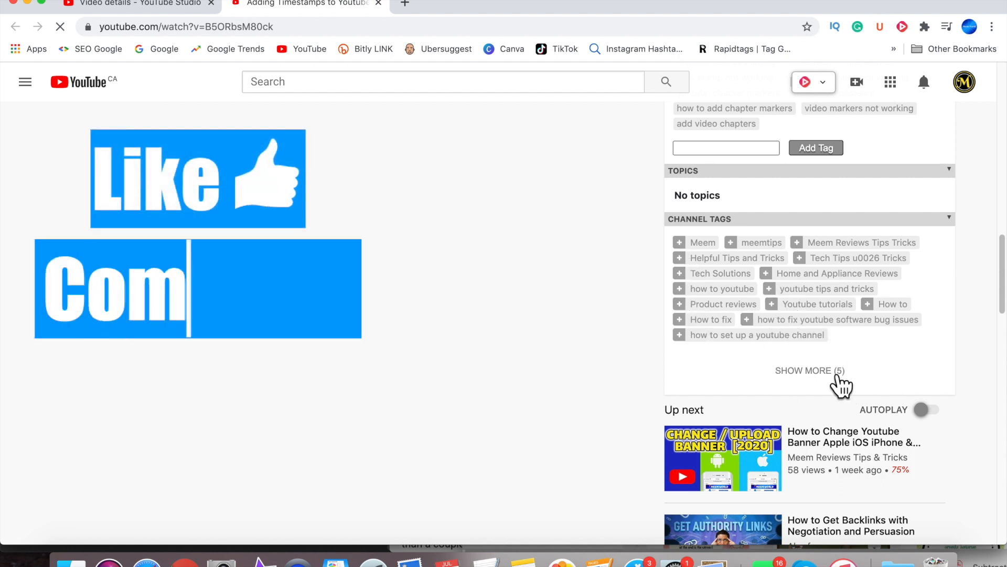
left_click(809, 370)
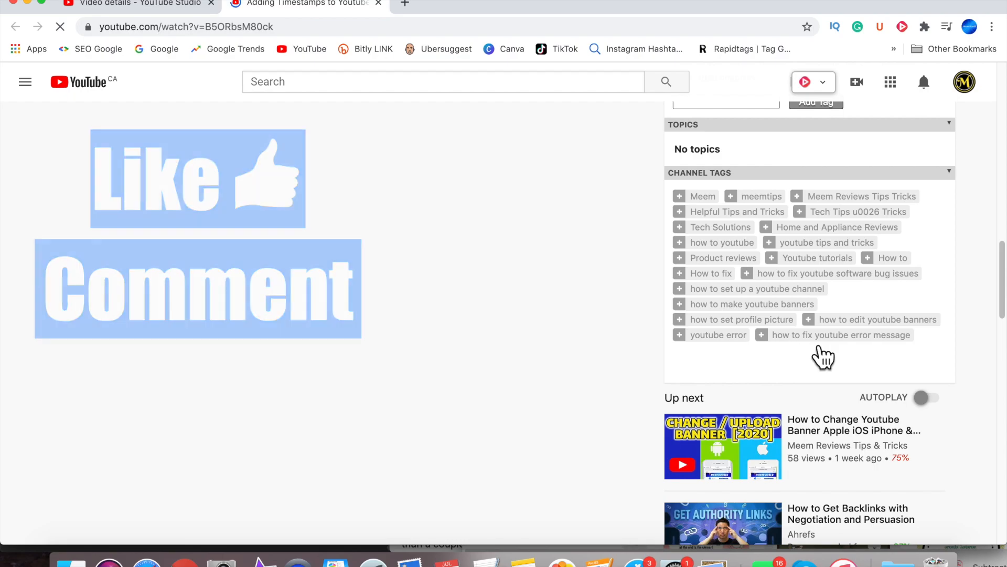